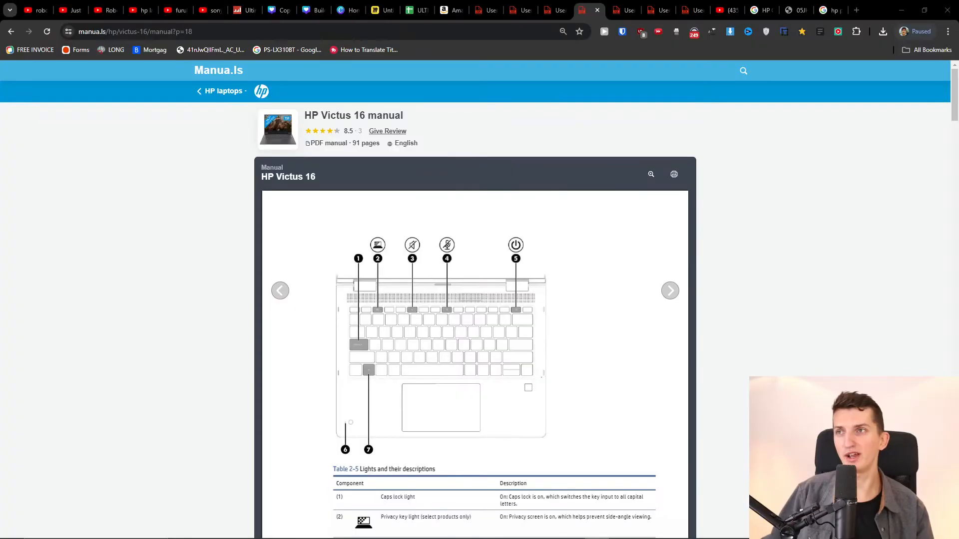
{"action": "mouse_move", "coordinate": [135, 457]}
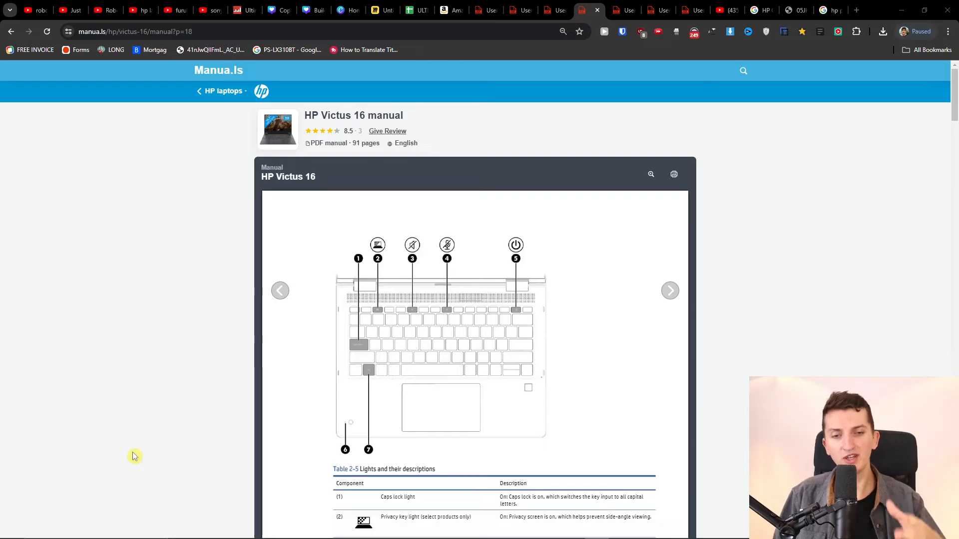
{"action": "mouse_move", "coordinate": [576, 336]}
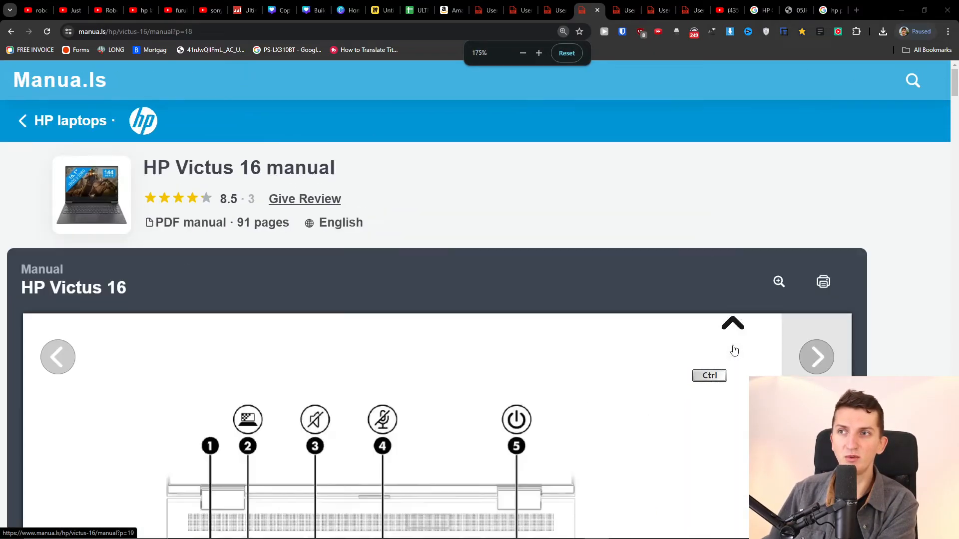
{"action": "scroll", "scroll_direction": "down", "scroll_amount": 3}
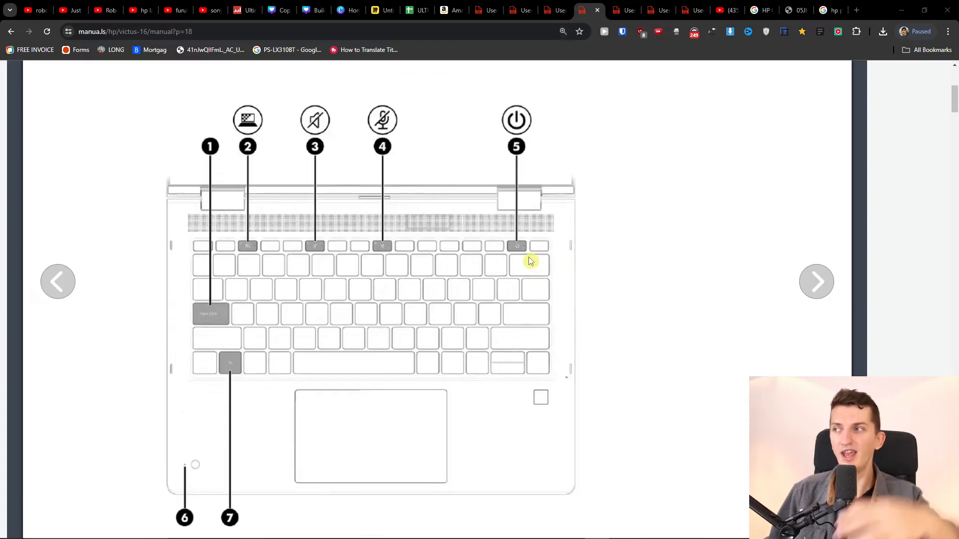
{"action": "mouse_move", "coordinate": [503, 245]}
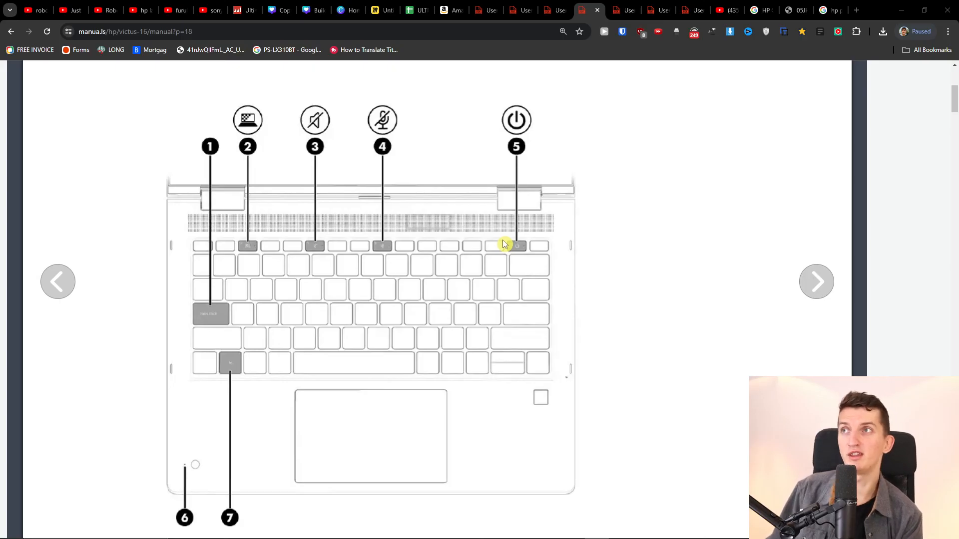
{"action": "mouse_move", "coordinate": [9, 375]}
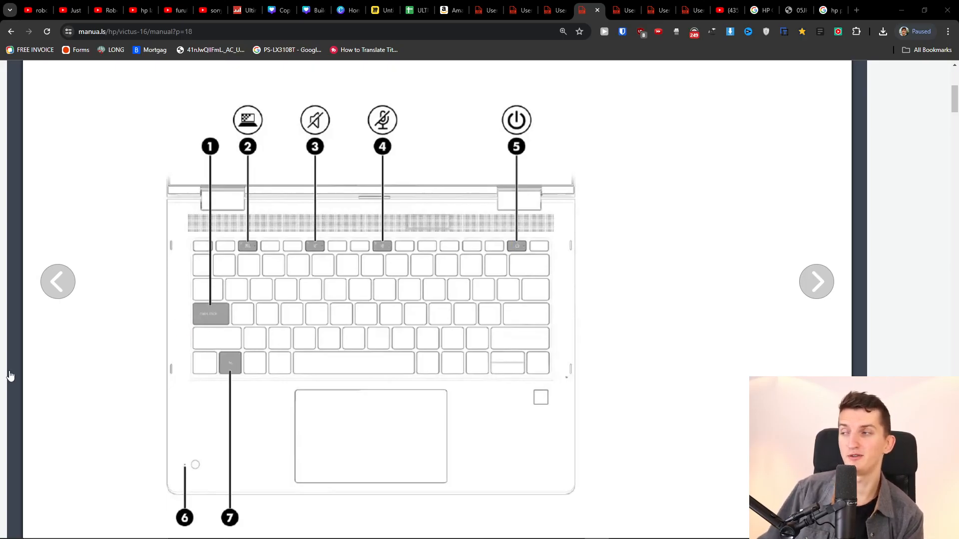